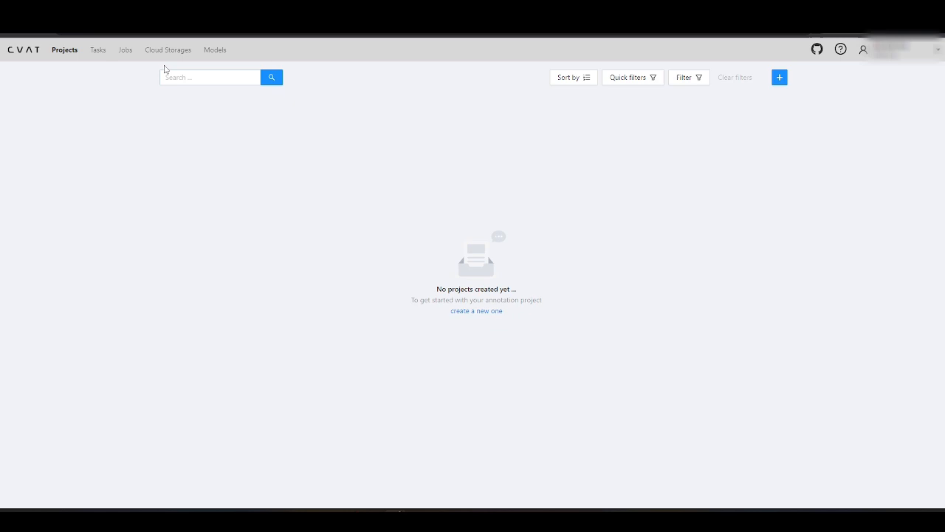
Go to the Cloud Storages page, which lists no attached storages yet.
{"action": "left_click", "coordinate": [168, 51]}
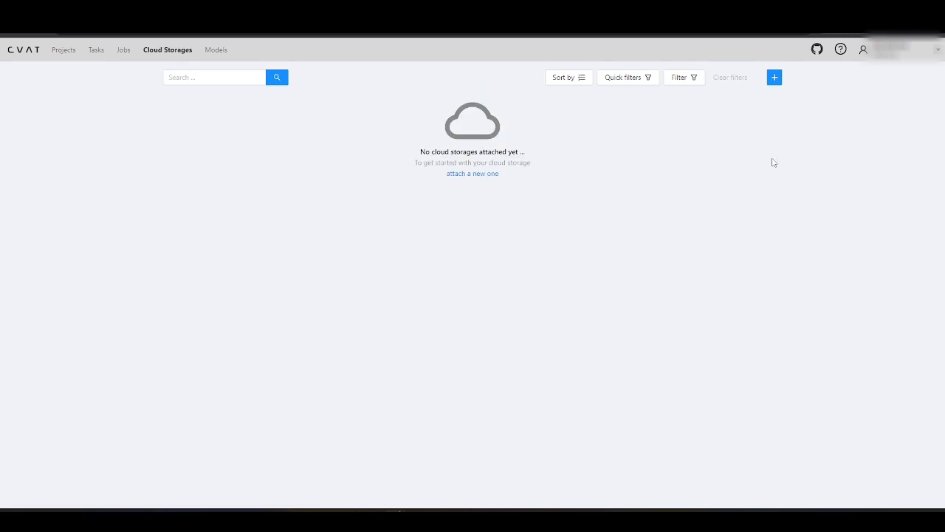
Check the eight JPG images in the imagebucketcvat bucket's imgs folder in S3.
{"action": "left_click", "coordinate": [774, 77]}
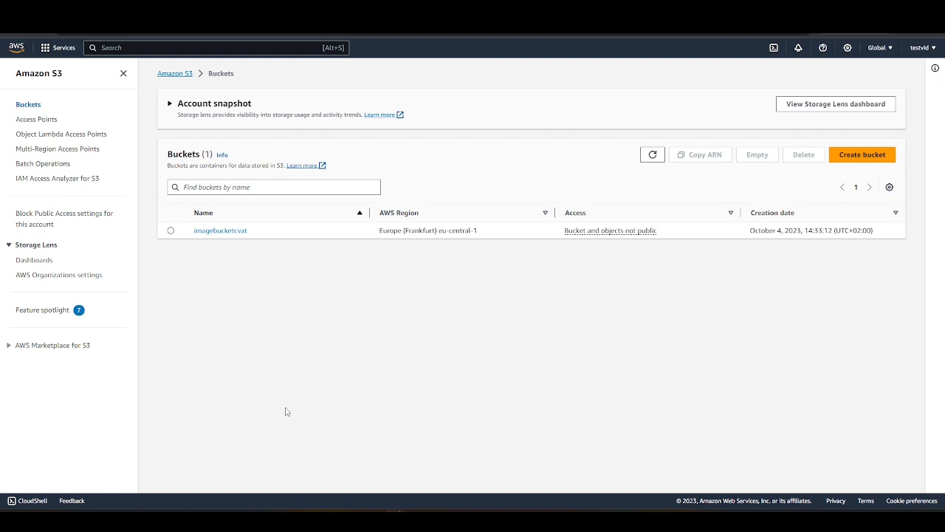
{"action": "mouse_move", "coordinate": [218, 260]}
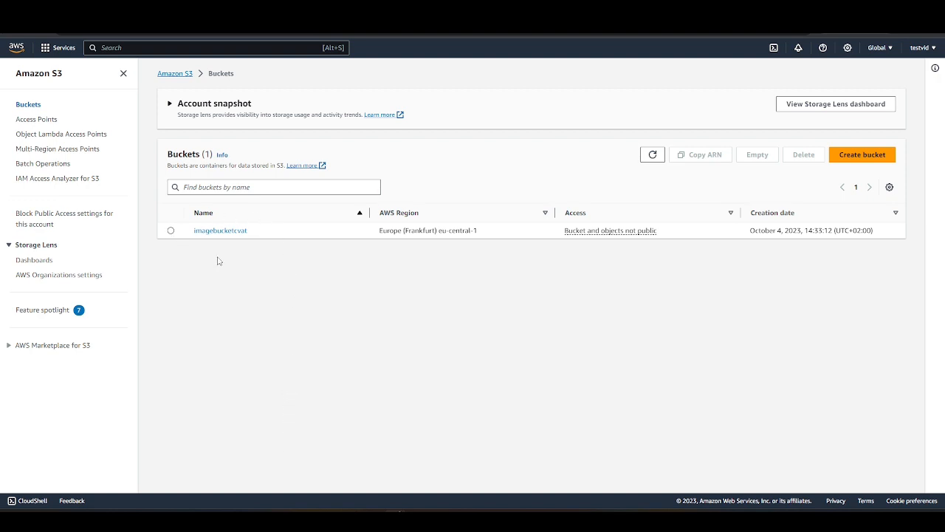
{"action": "left_click", "coordinate": [218, 231]}
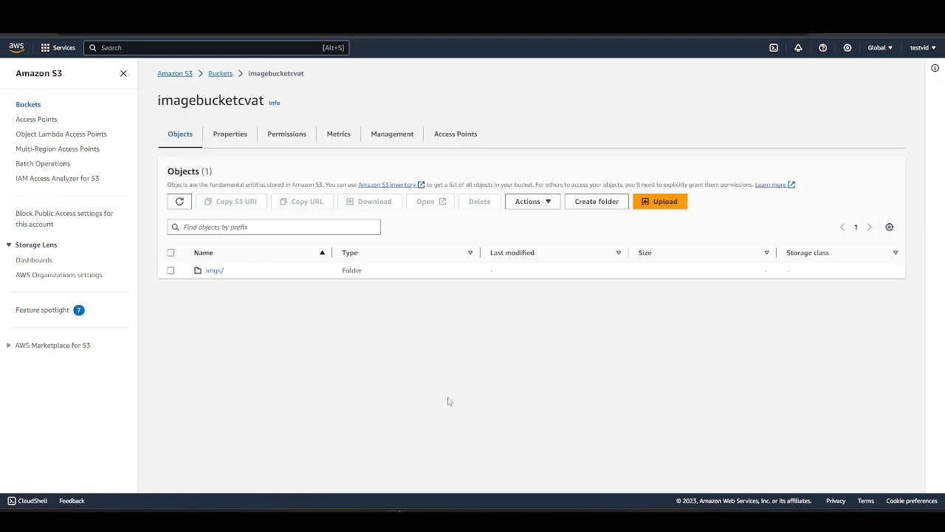
{"action": "left_click", "coordinate": [214, 268]}
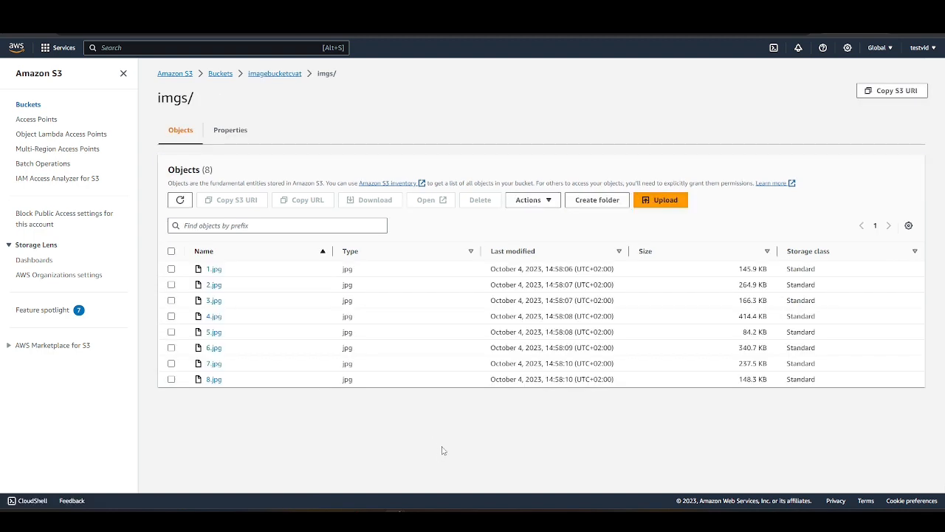
{"action": "mouse_move", "coordinate": [331, 72]}
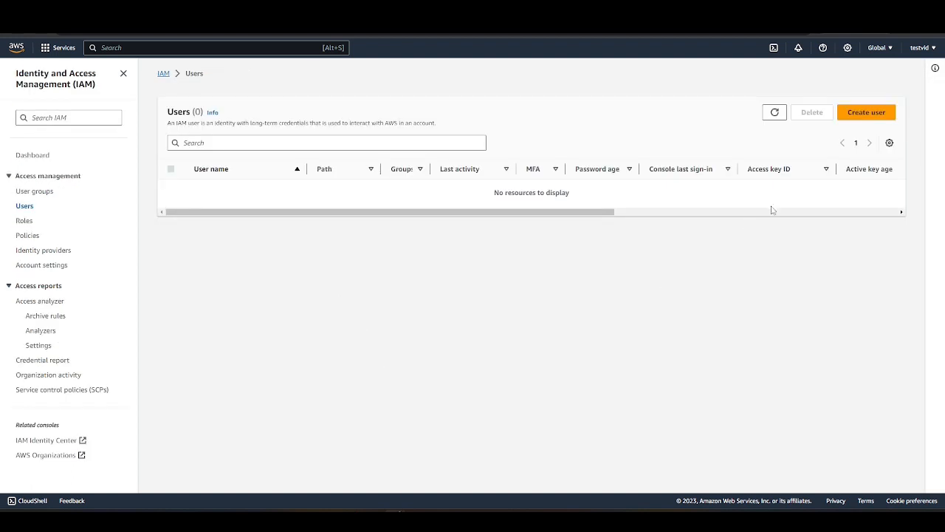
Start a new IAM user named user-1 and proceed to its permissions.
{"action": "left_click", "coordinate": [865, 112]}
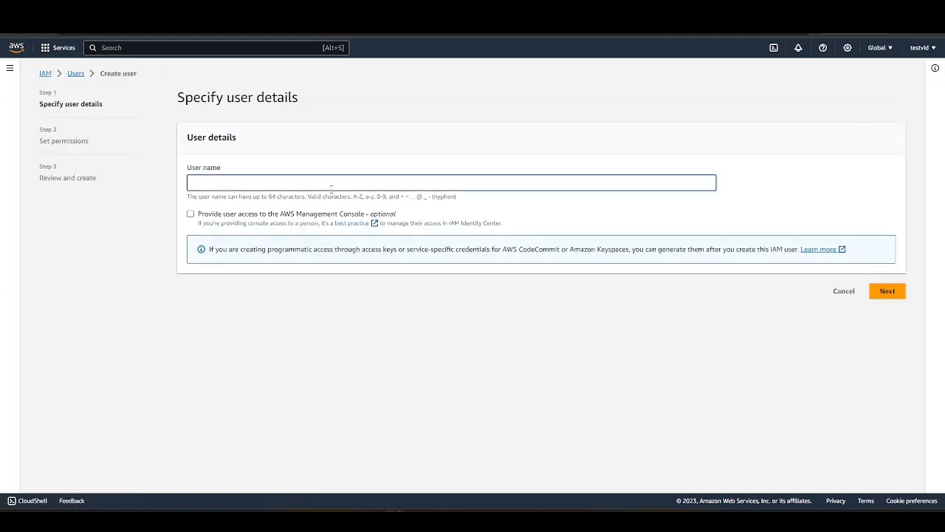
{"action": "left_click", "coordinate": [887, 289]}
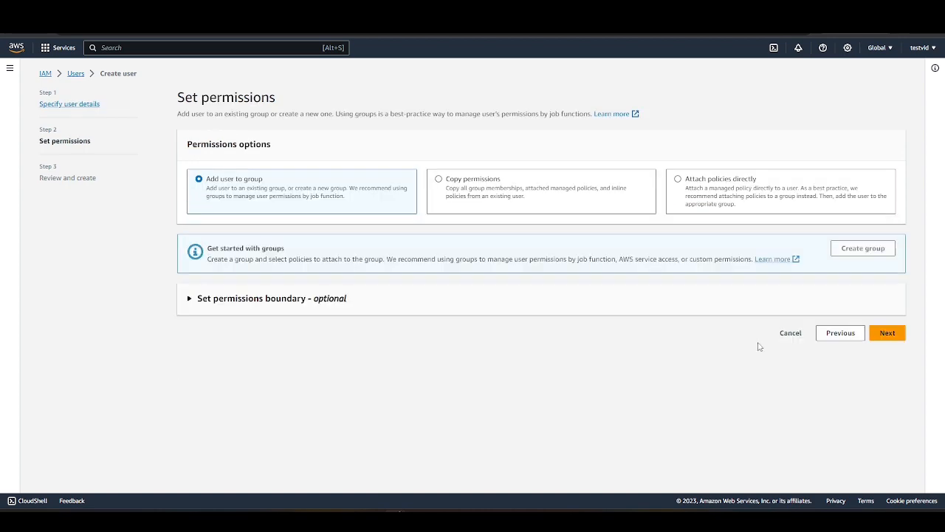
Create group-1 with AmazonS3FullAccess, place user-1 in it and continue to review.
{"action": "left_click", "coordinate": [862, 249]}
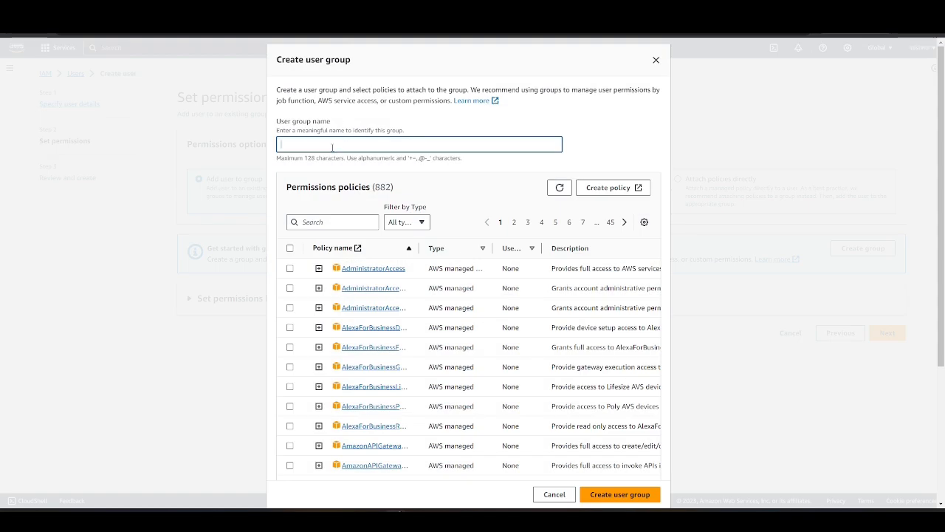
{"action": "type", "text": "group-1"}
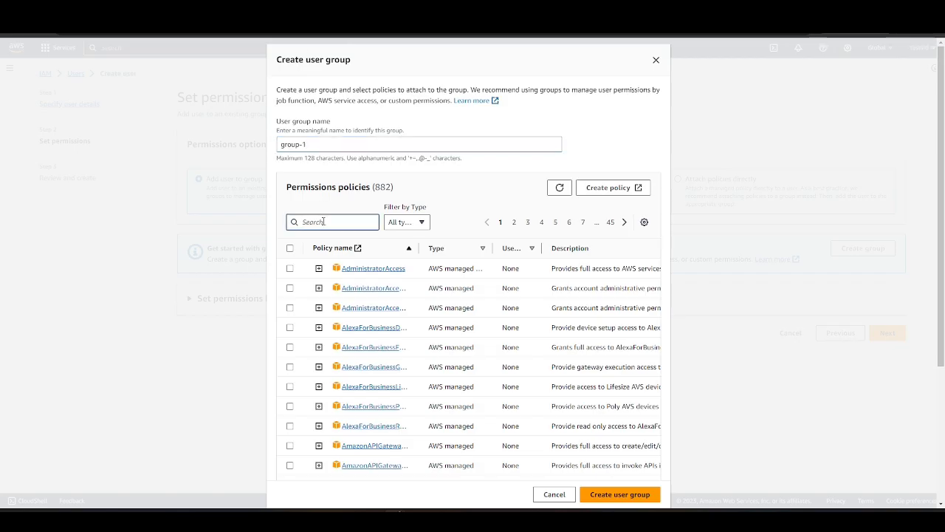
{"action": "type", "text": "AmazonS3FullAccess"}
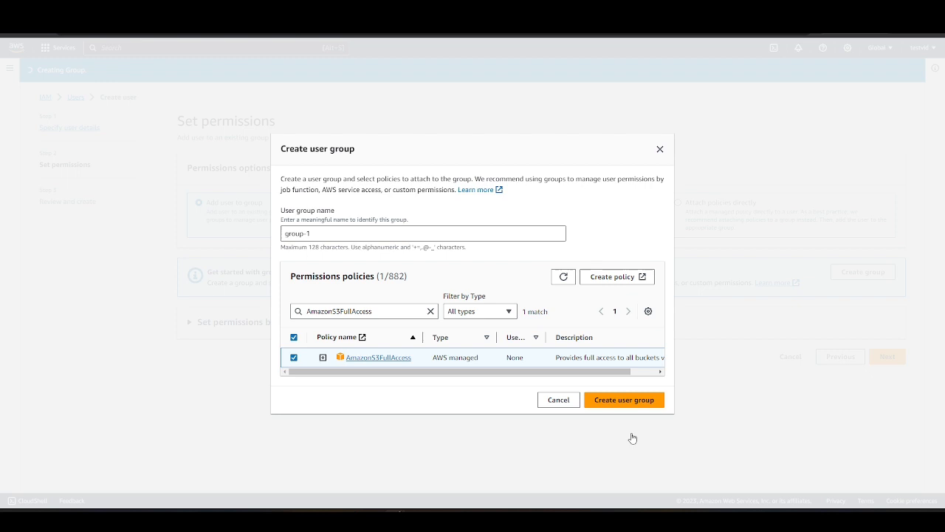
{"action": "left_click", "coordinate": [623, 399]}
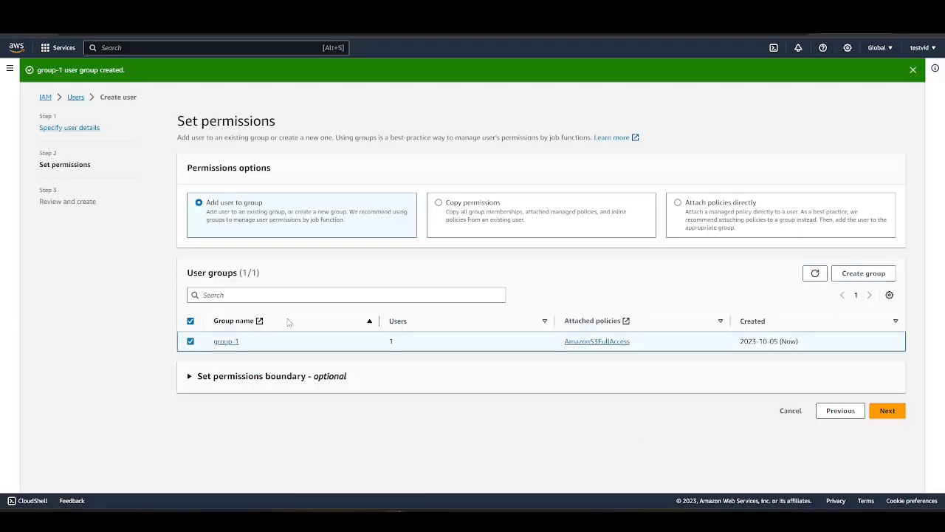
{"action": "mouse_move", "coordinate": [594, 434]}
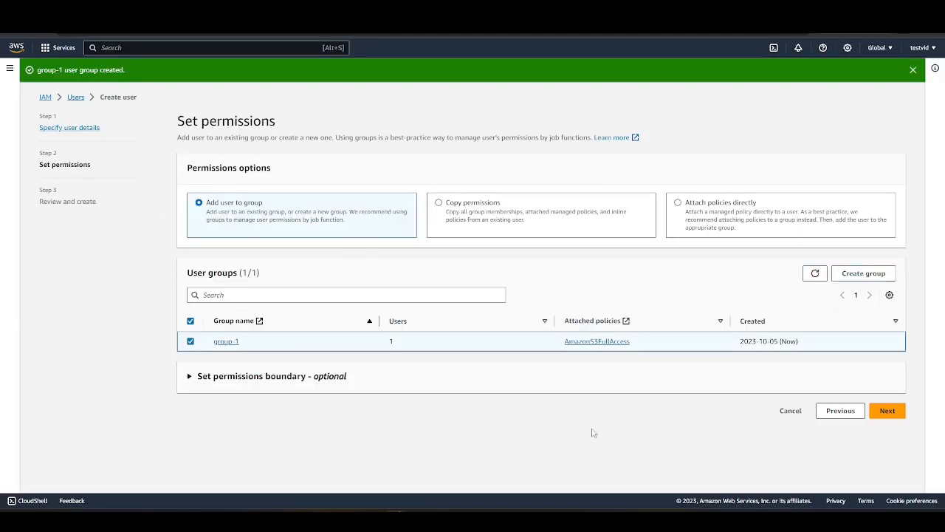
{"action": "left_click", "coordinate": [886, 411]}
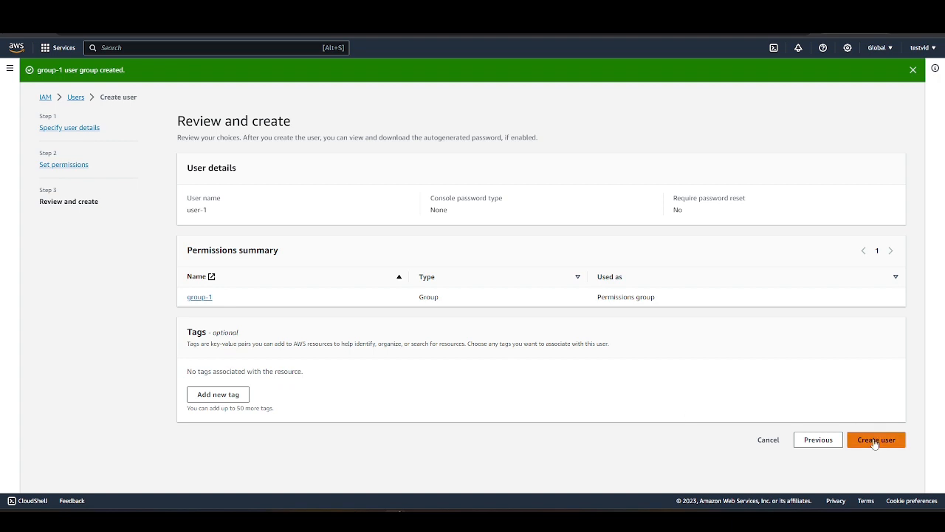
Create user-1, generate a third-party access key for it, and return to the S3 buckets.
{"action": "left_click", "coordinate": [876, 440]}
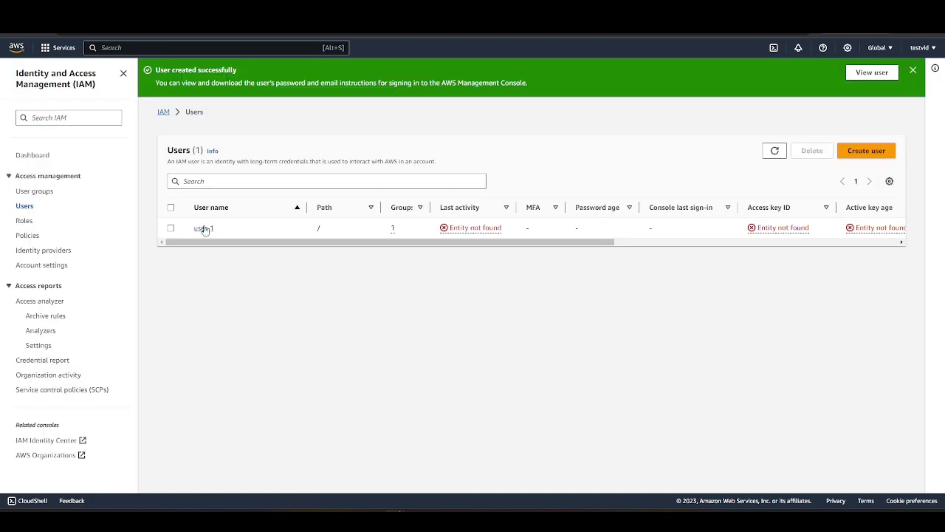
{"action": "left_click", "coordinate": [204, 227]}
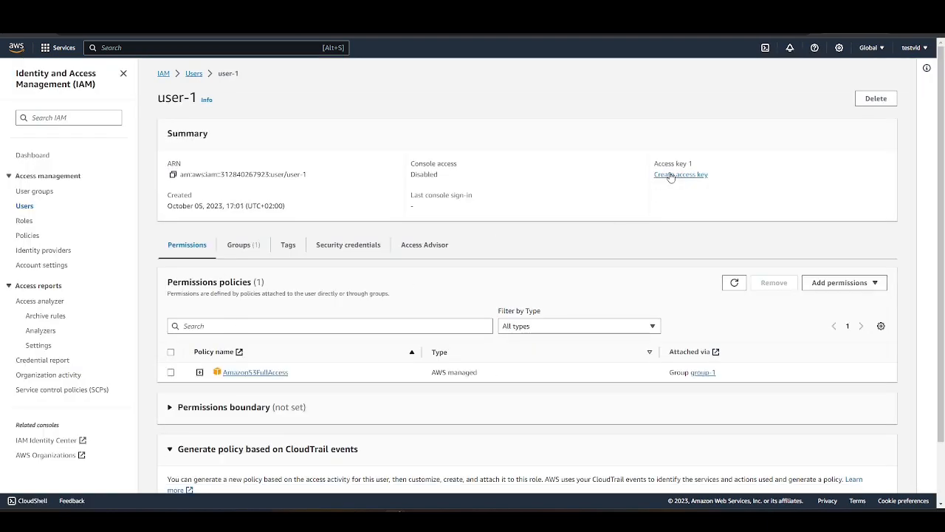
{"action": "left_click", "coordinate": [679, 174]}
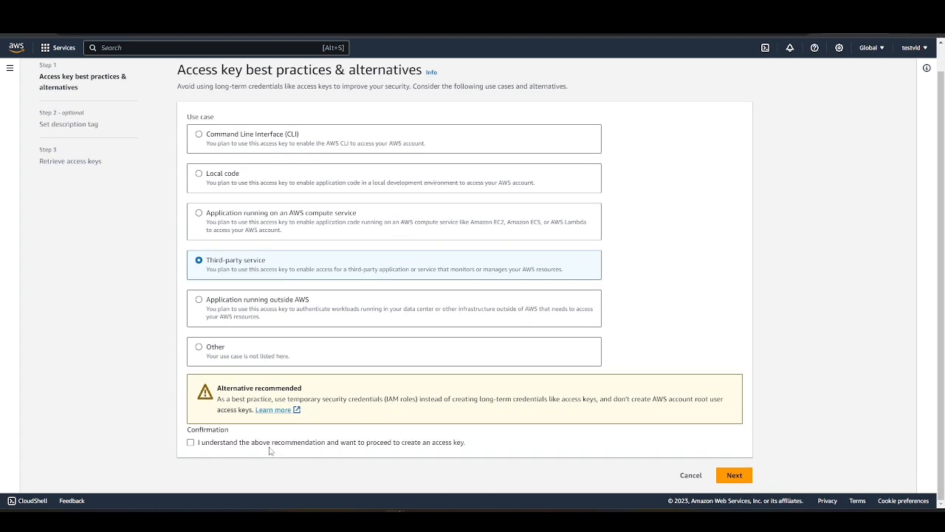
{"action": "left_click", "coordinate": [732, 474]}
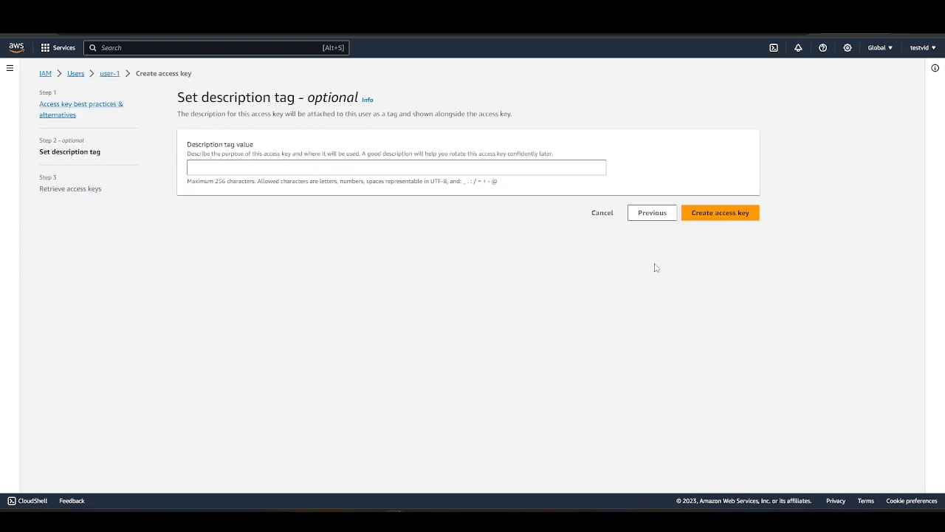
{"action": "left_click", "coordinate": [719, 212]}
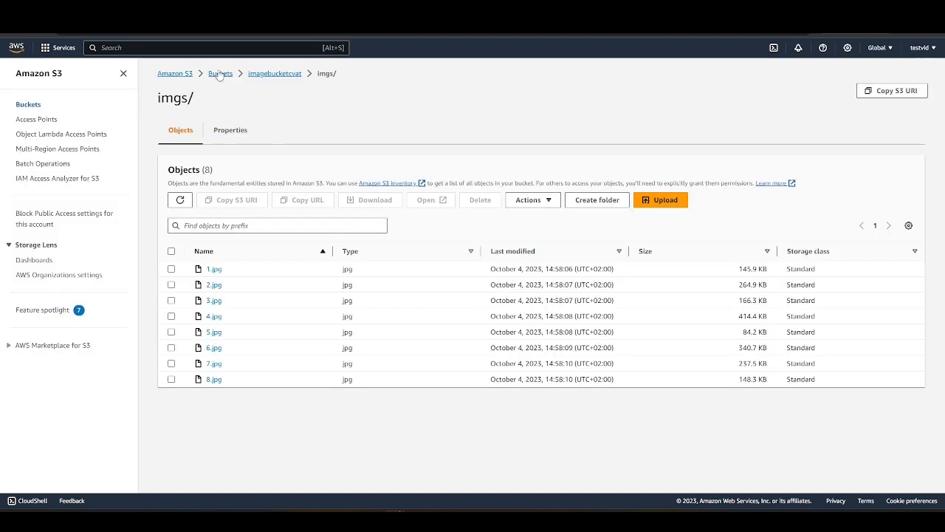
{"action": "left_click", "coordinate": [220, 73]}
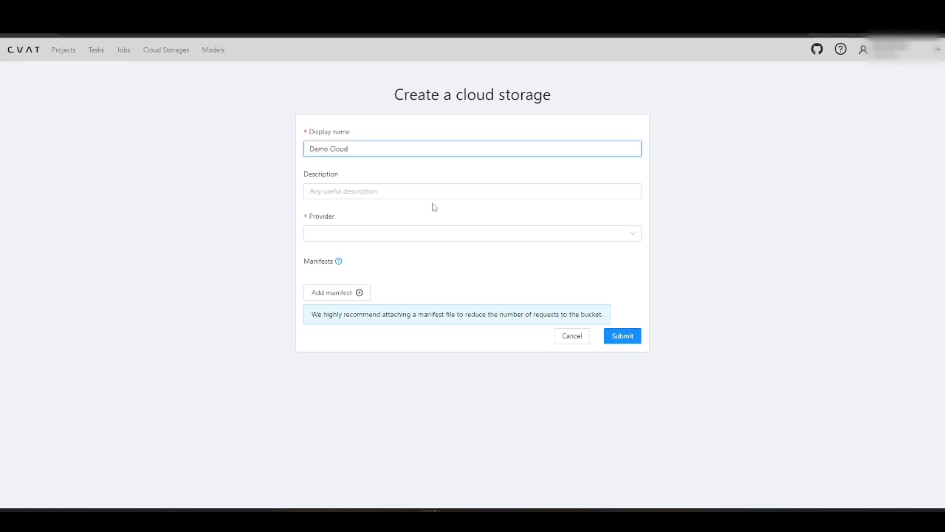
Attach the bucket as cloud storage Demo Cloud AWS with AWS S3 as provider.
{"action": "left_click", "coordinate": [473, 233]}
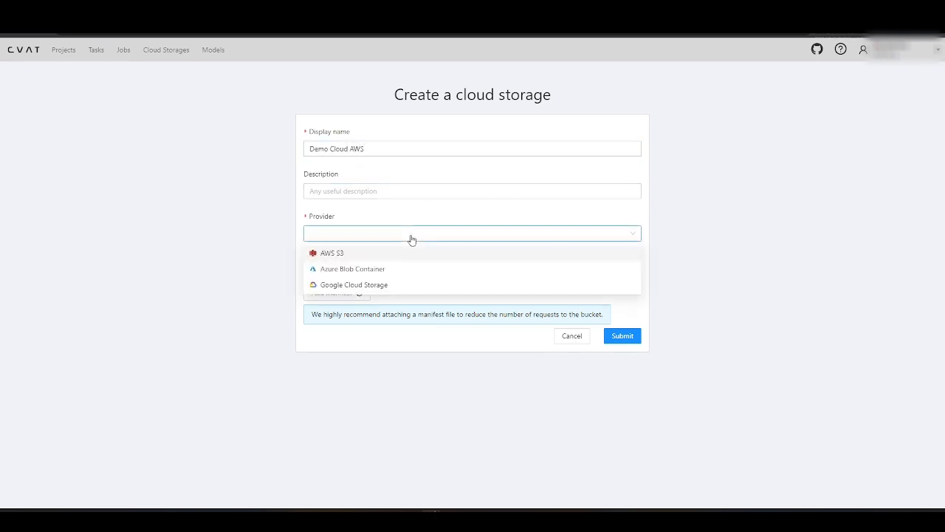
{"action": "left_click", "coordinate": [331, 252]}
{"action": "type", "text": "imagebucketcvat"}
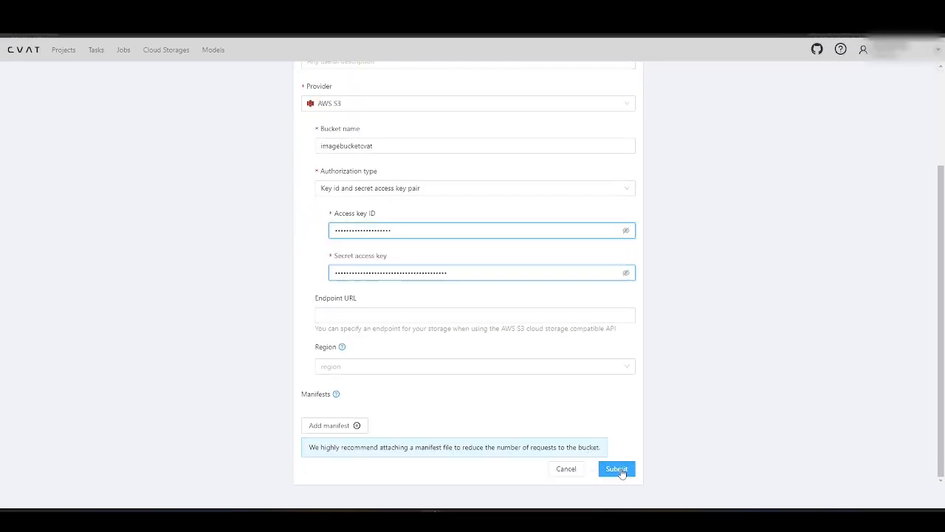
{"action": "left_click", "coordinate": [616, 469]}
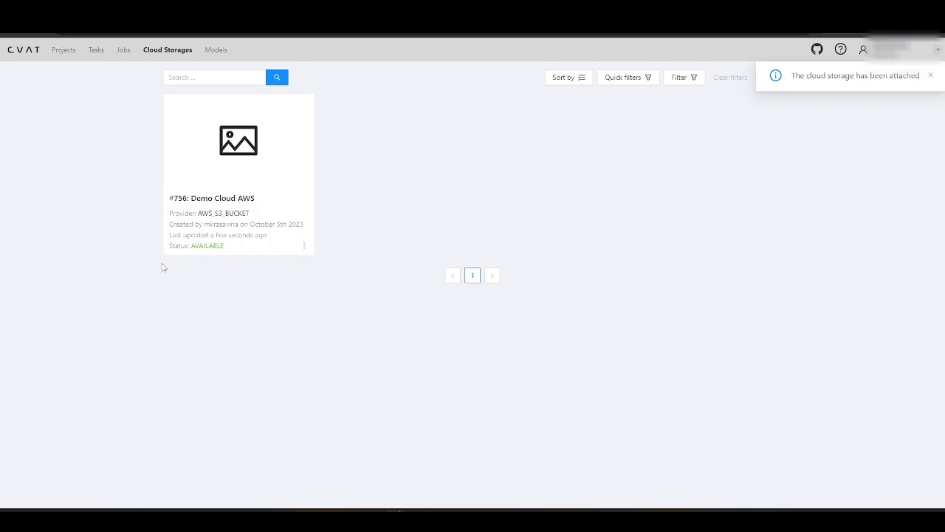
Create a new project with Target storage set to Cloud storage under Advanced configuration.
{"action": "left_click", "coordinate": [65, 50]}
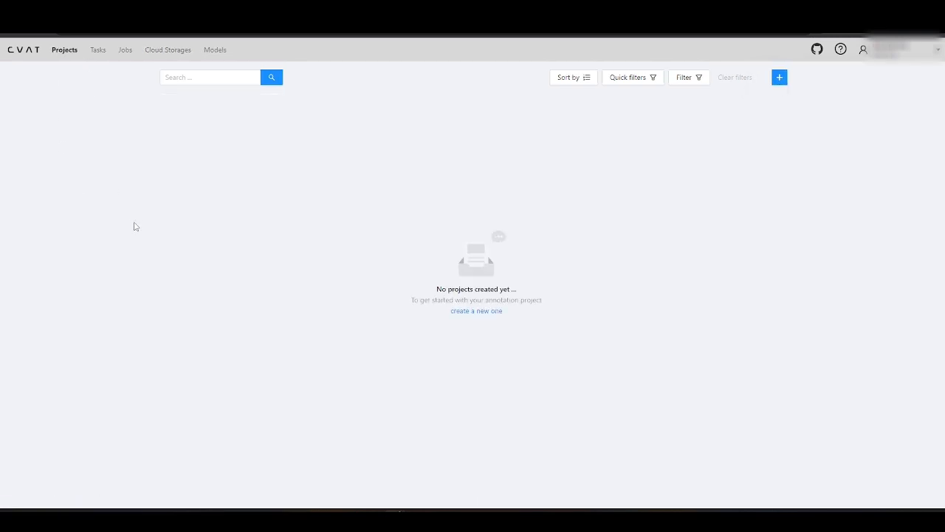
{"action": "left_click", "coordinate": [780, 77]}
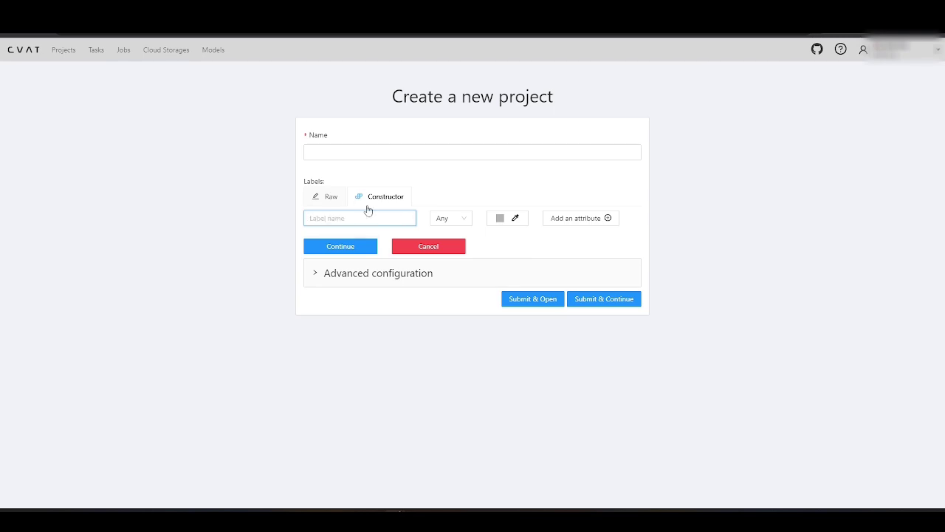
{"action": "left_click", "coordinate": [559, 373]}
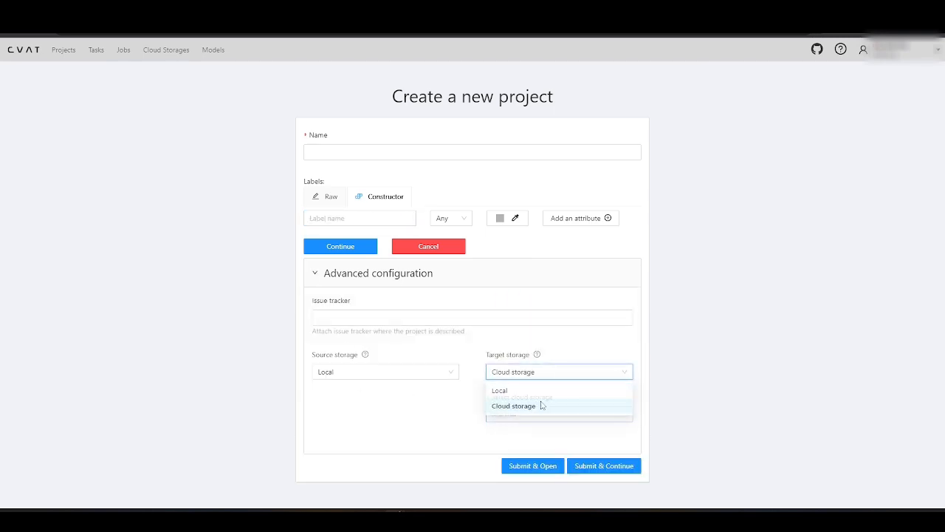
{"action": "left_click", "coordinate": [514, 405]}
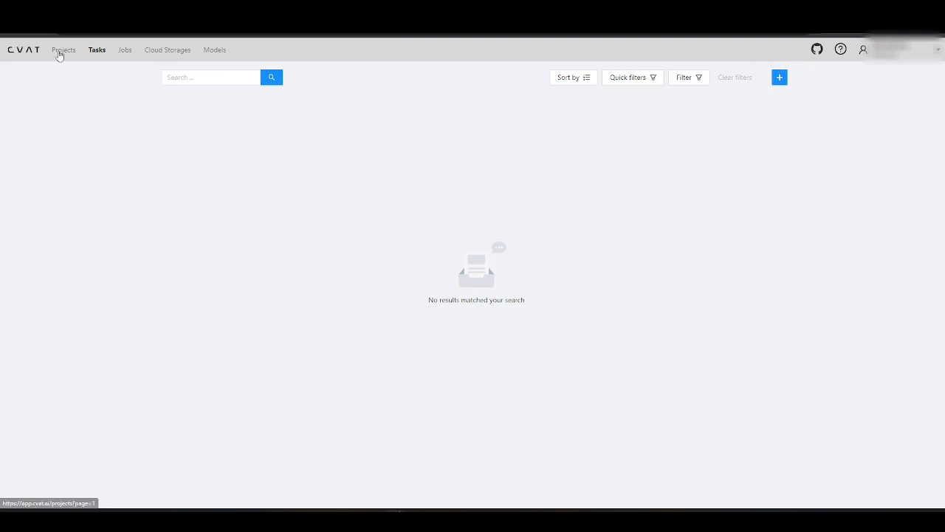
Create Demo task in Demo Project from all images in the cloud storage's imgs folder.
{"action": "left_click", "coordinate": [63, 51]}
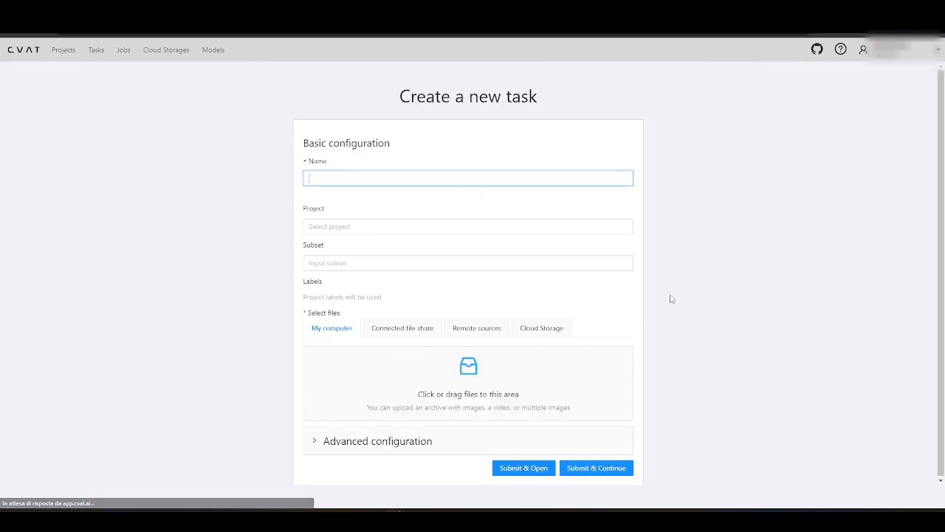
{"action": "type", "text": "Demo task"}
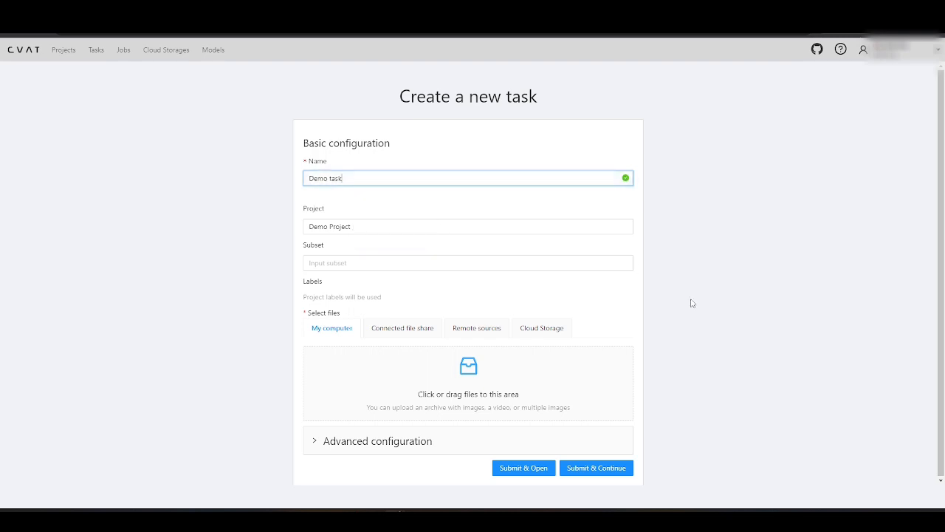
{"action": "left_click", "coordinate": [541, 327]}
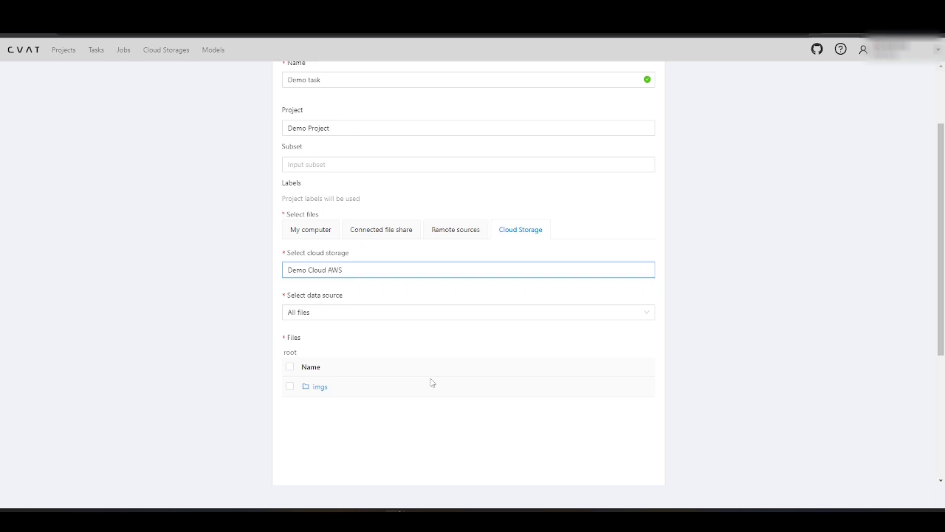
{"action": "left_click", "coordinate": [319, 385]}
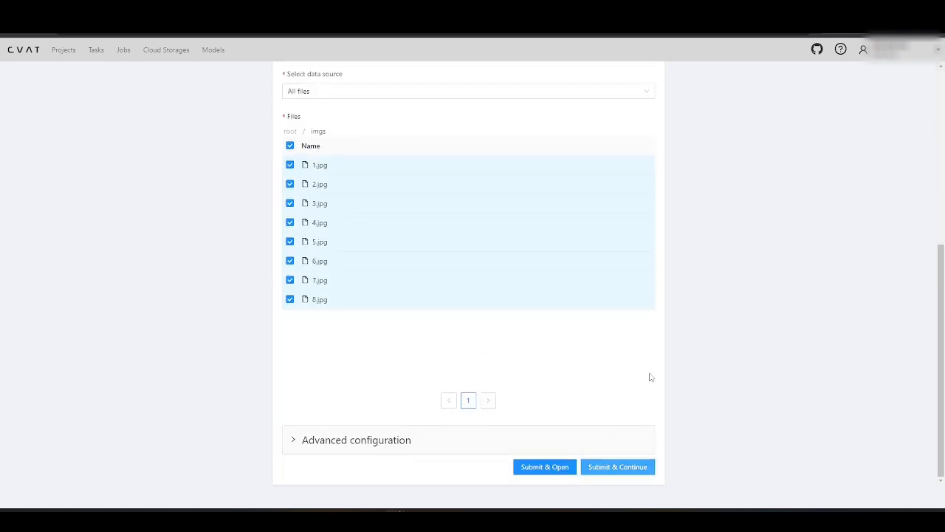
{"action": "left_click", "coordinate": [617, 467]}
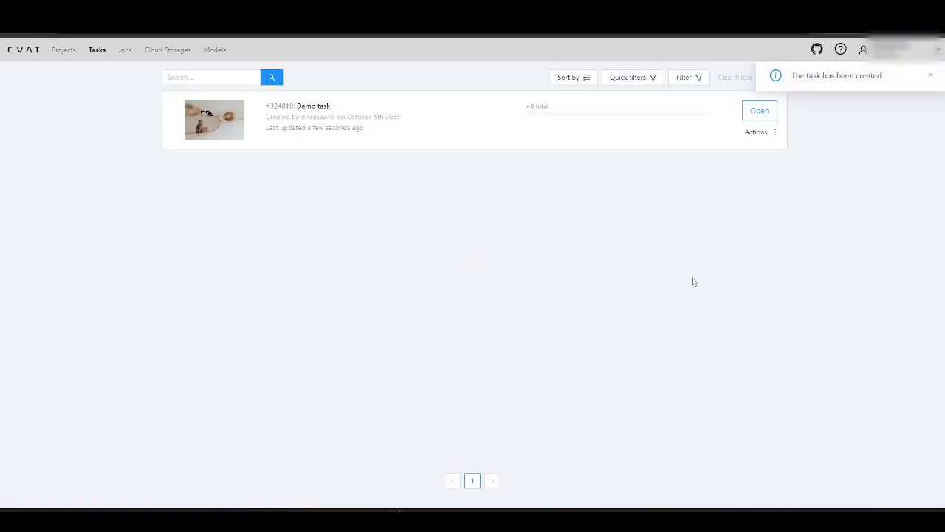
Open Demo task's job and review the cat and dog boxes across its images.
{"action": "left_click", "coordinate": [759, 110]}
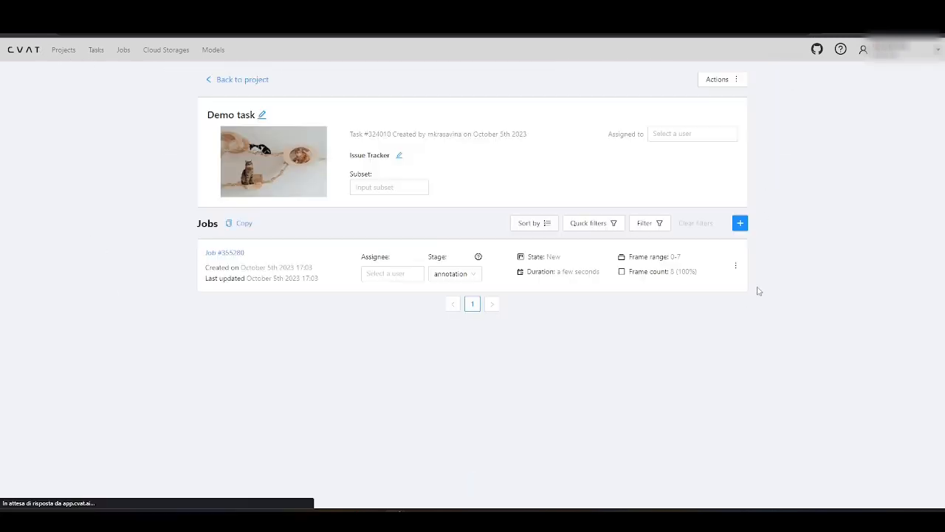
{"action": "left_click", "coordinate": [224, 251]}
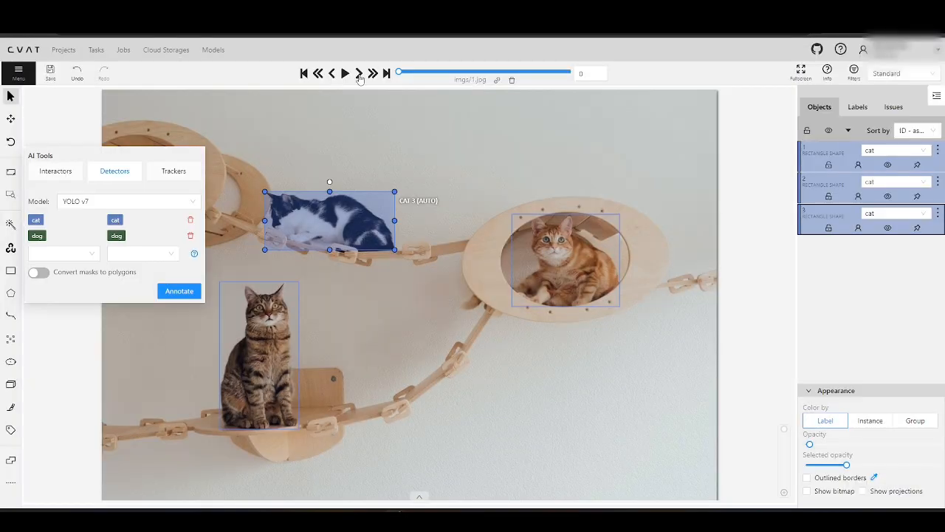
{"action": "left_click", "coordinate": [359, 72]}
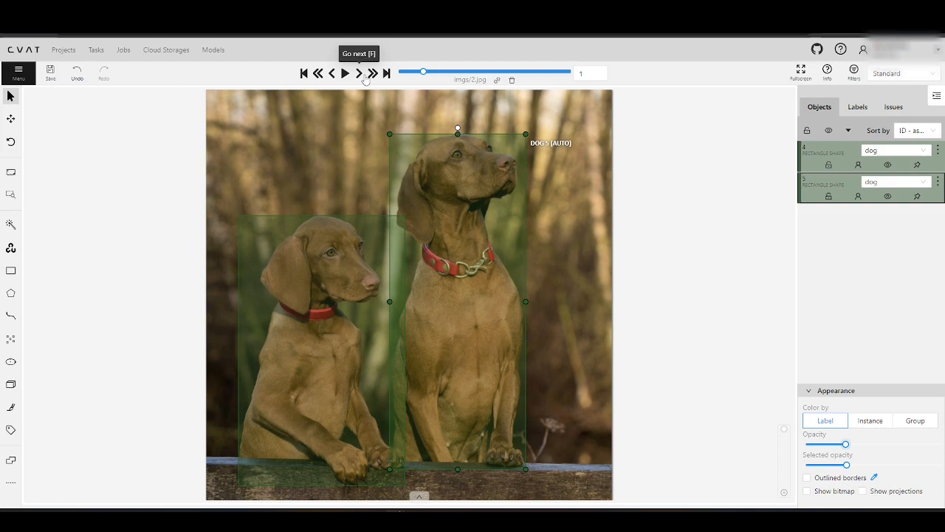
{"action": "left_click", "coordinate": [358, 73]}
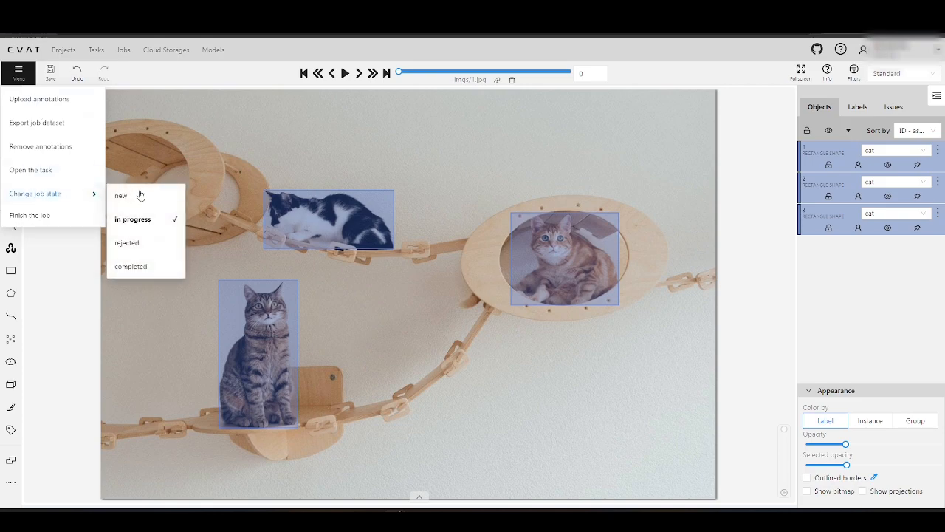
Change the job state to completed and confirm.
{"action": "left_click", "coordinate": [130, 266]}
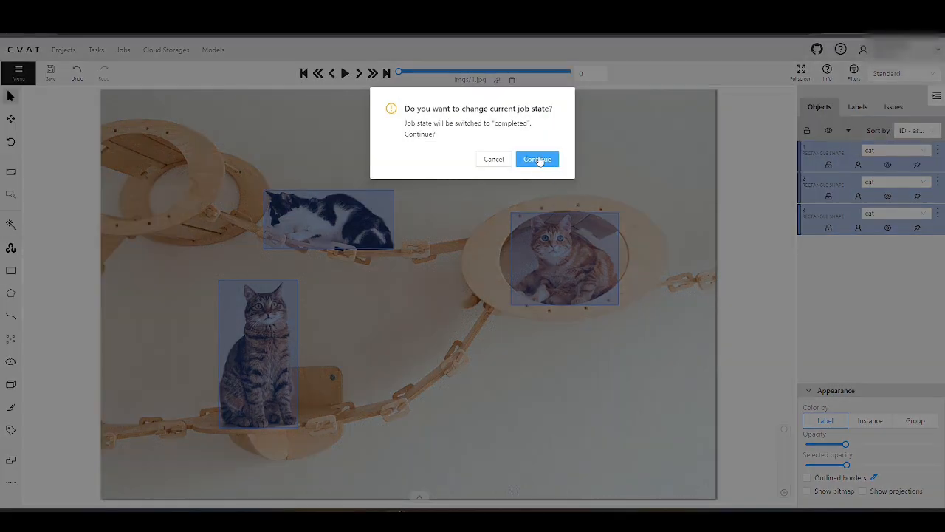
{"action": "left_click", "coordinate": [537, 159]}
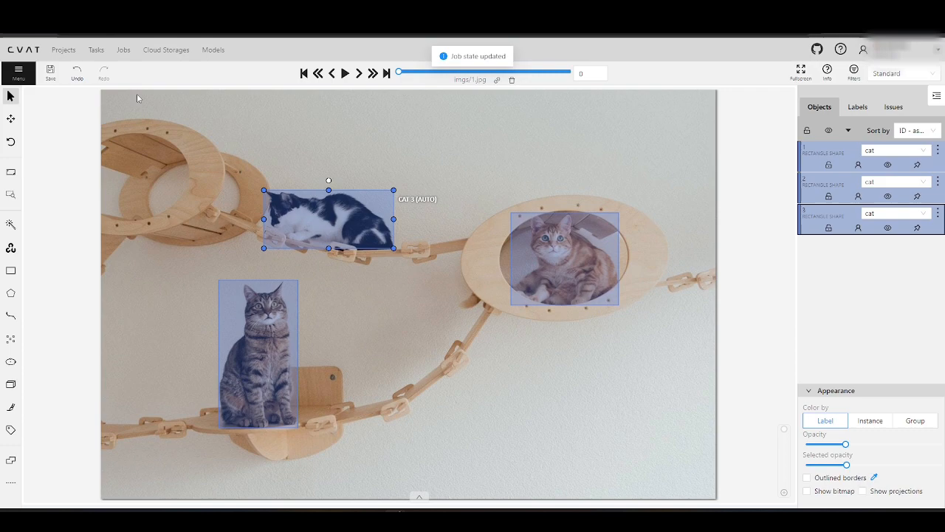
Export Demo Project as a CVAT for images 1.1 dataset with images saved to the bucket.
{"action": "left_click", "coordinate": [65, 51]}
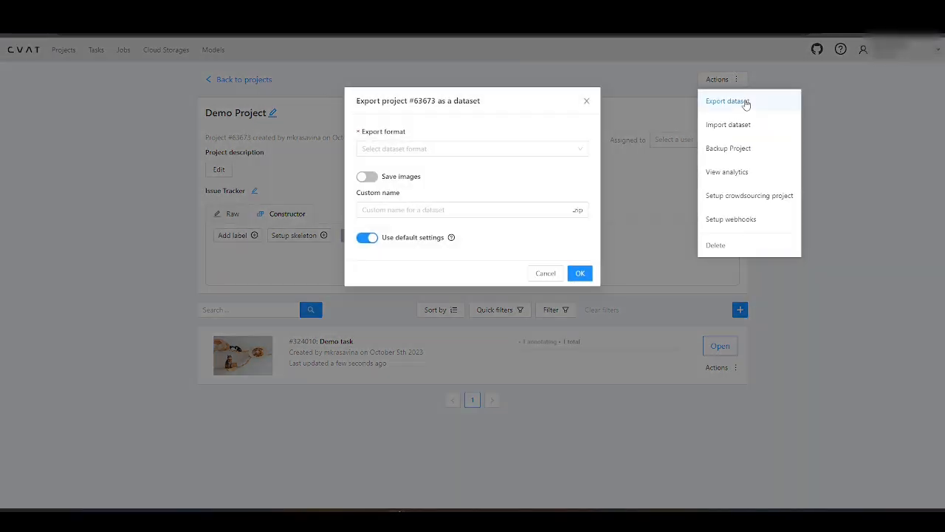
{"action": "left_click", "coordinate": [472, 148]}
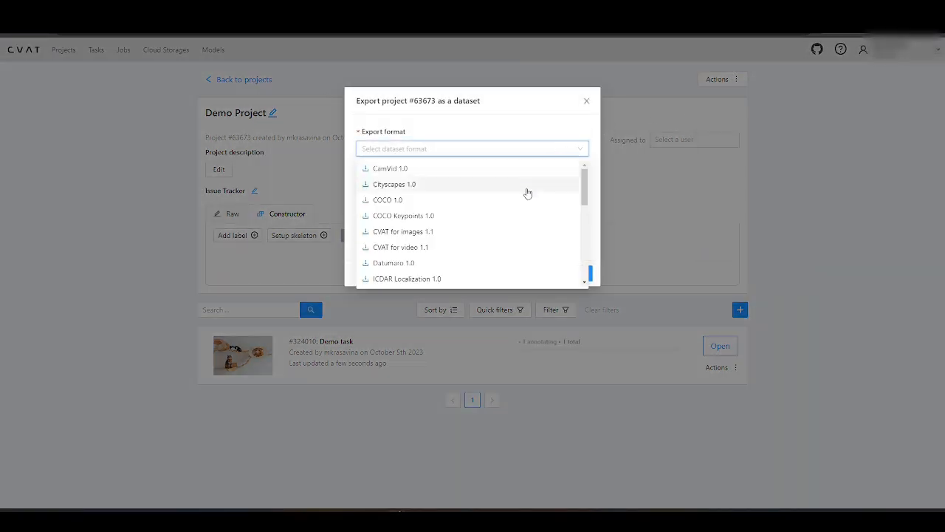
{"action": "left_click", "coordinate": [405, 231]}
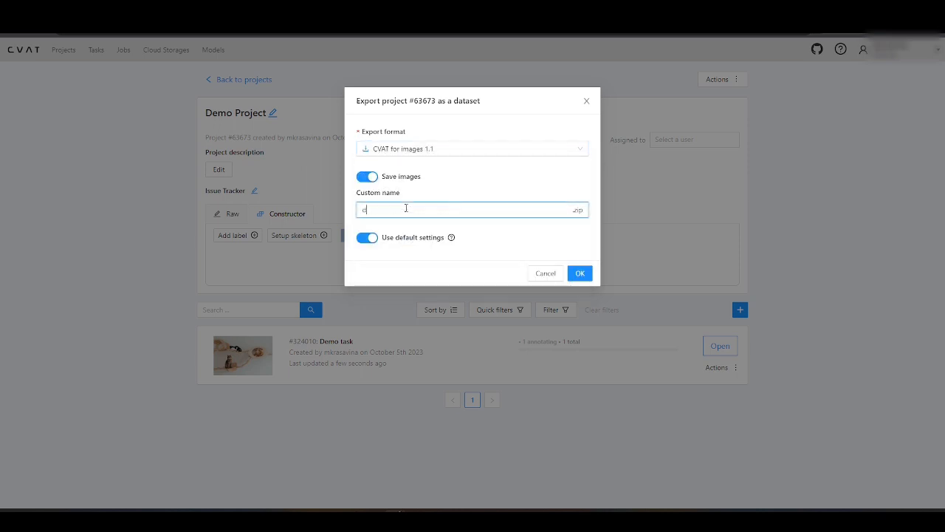
{"action": "left_click", "coordinate": [579, 273]}
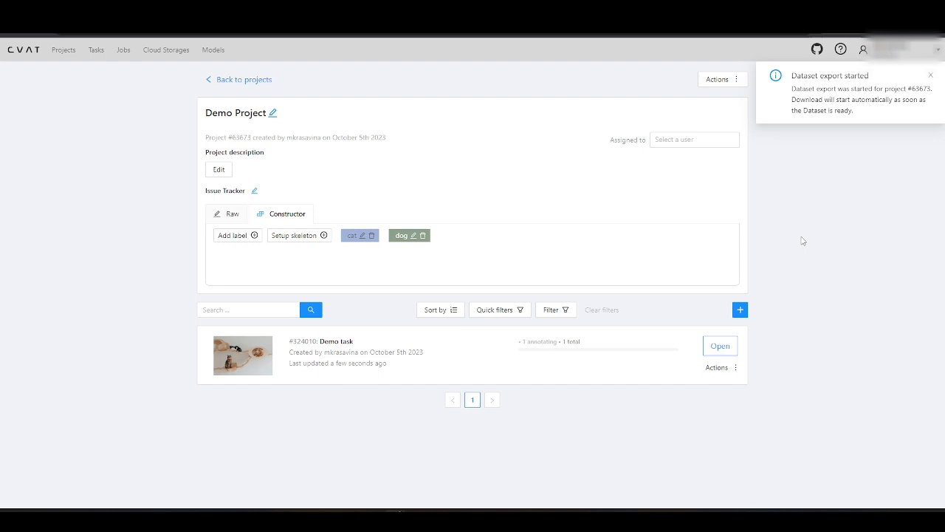
{"action": "mouse_move", "coordinate": [838, 192]}
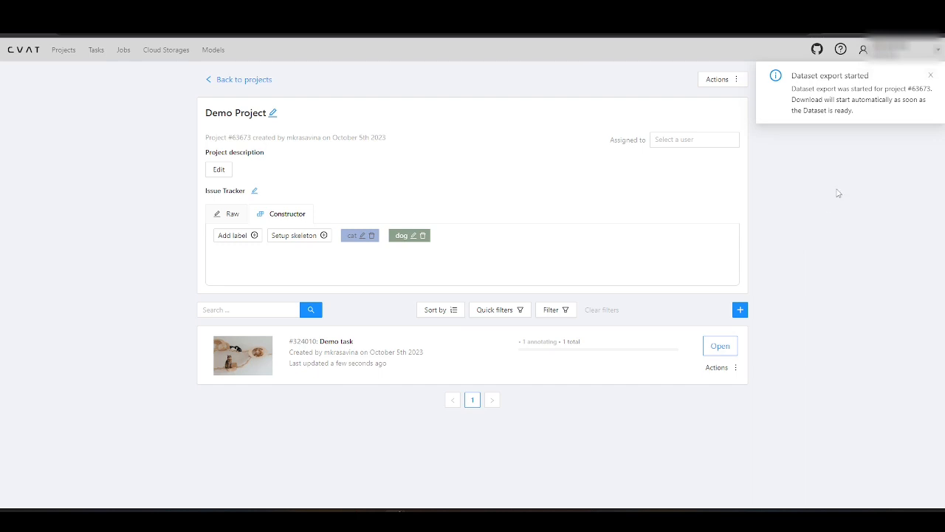
{"action": "left_click", "coordinate": [930, 74]}
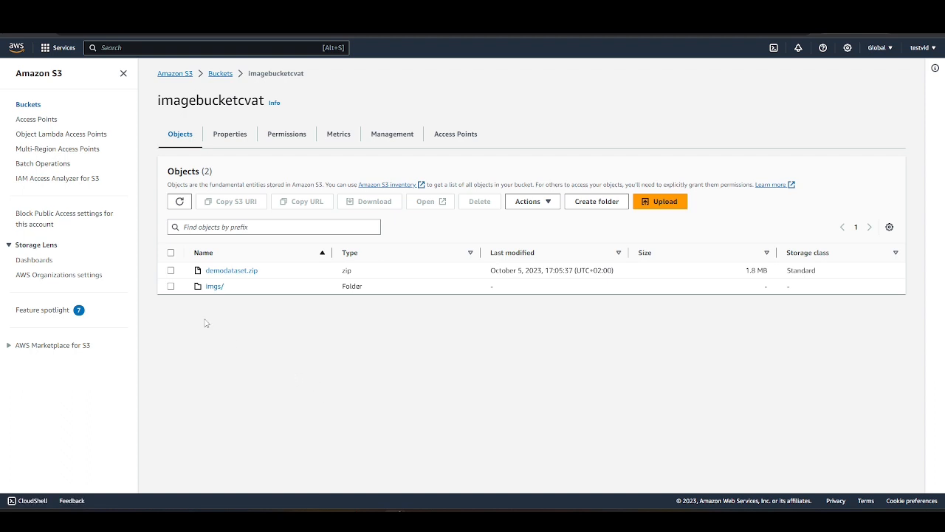
{"action": "mouse_move", "coordinate": [238, 274]}
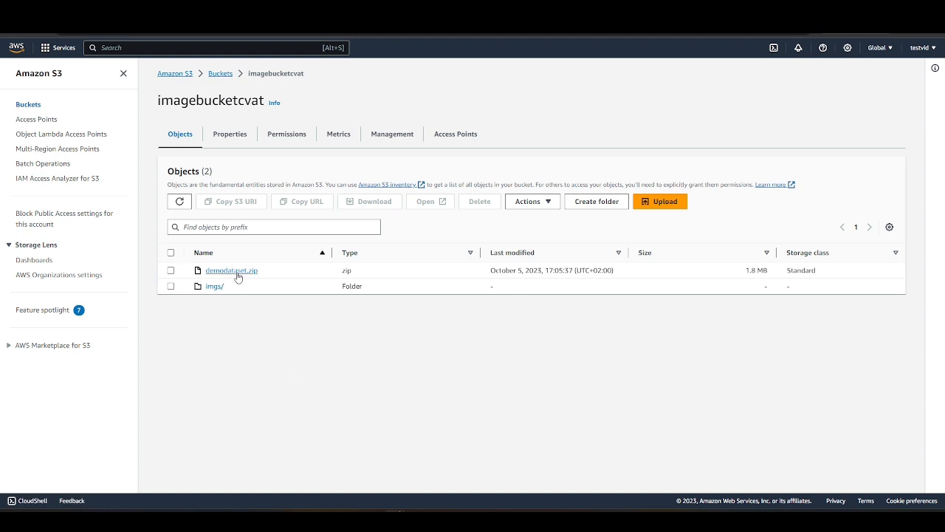